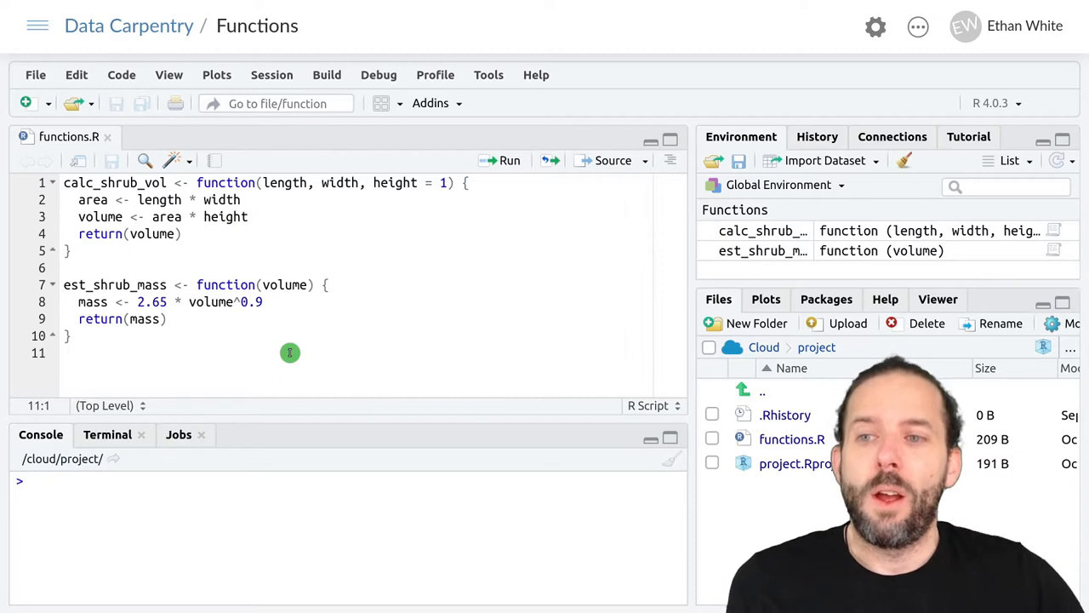
{"action": "mouse_move", "coordinate": [224, 301]}
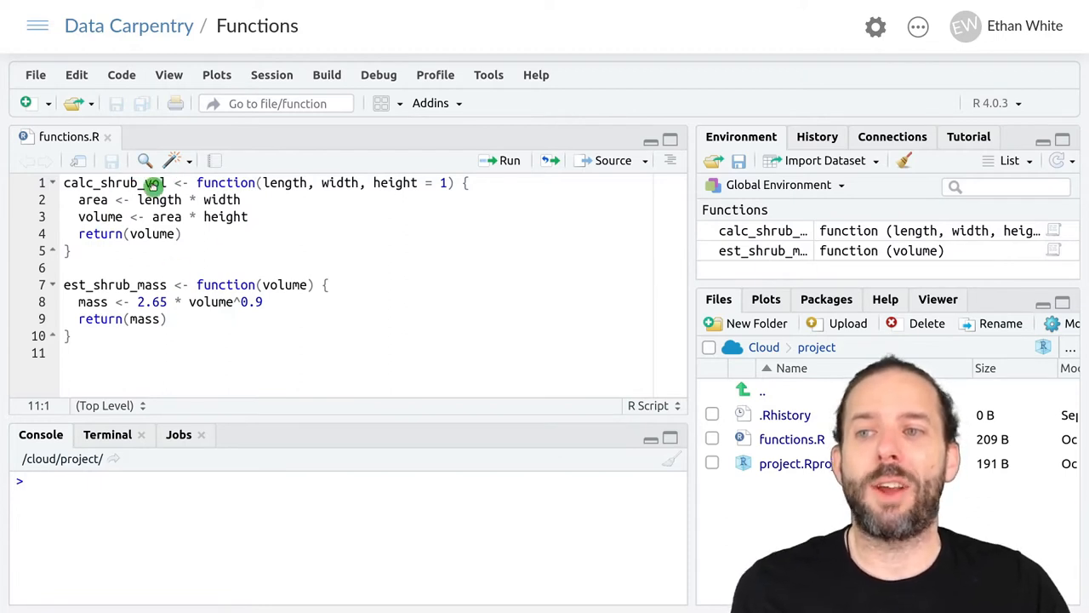
{"action": "mouse_move", "coordinate": [211, 406]}
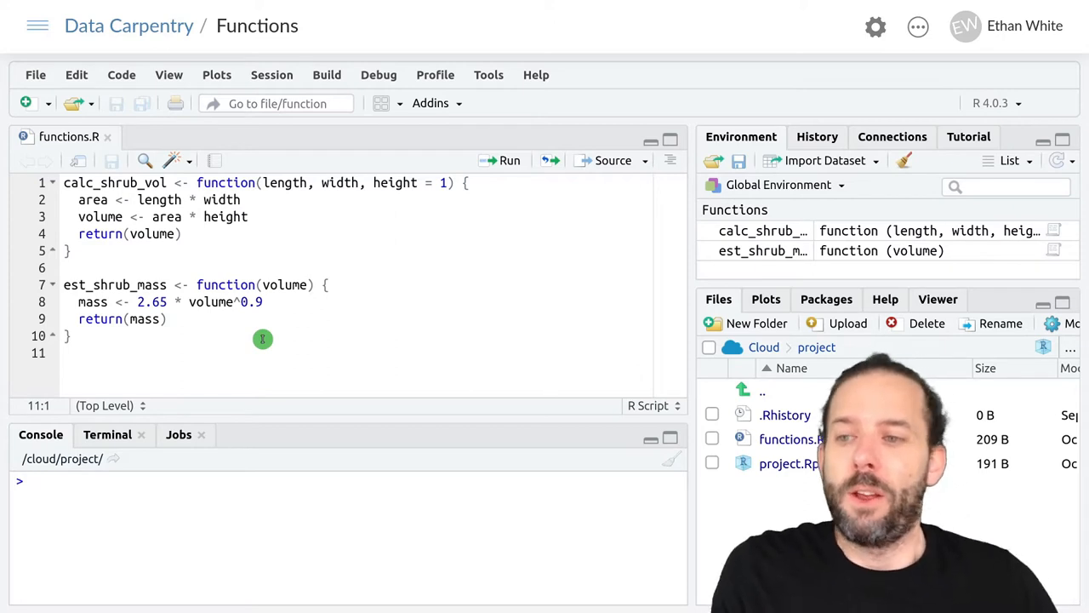
- Write the header est_shrub_mass_dim <- function(length, width, height = 1) { on line 12
{"action": "type", "text": "est"}
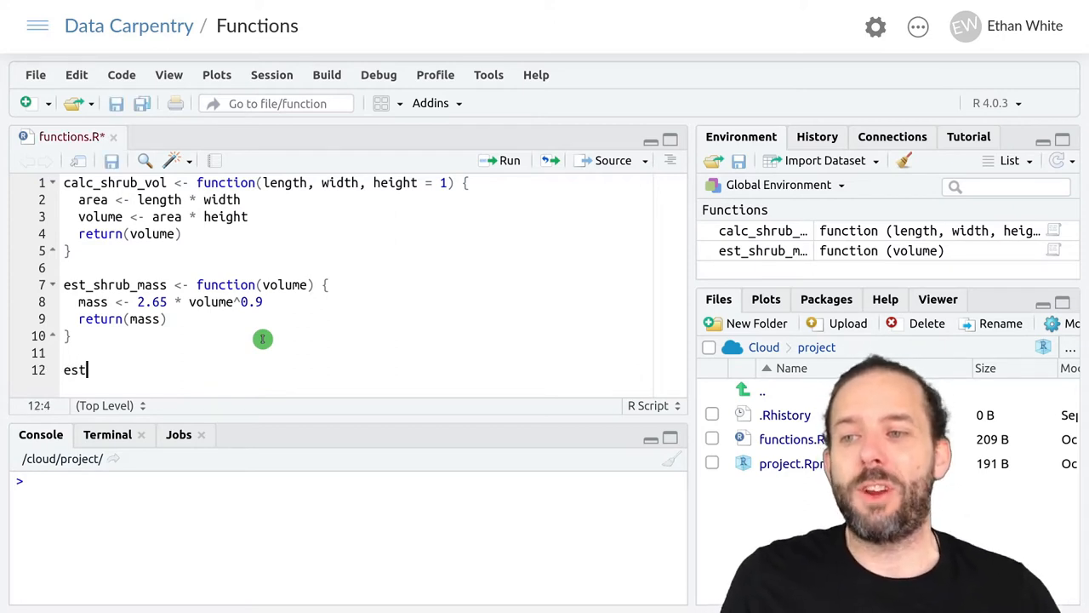
{"action": "type", "text": "_shrub_mass_dim"}
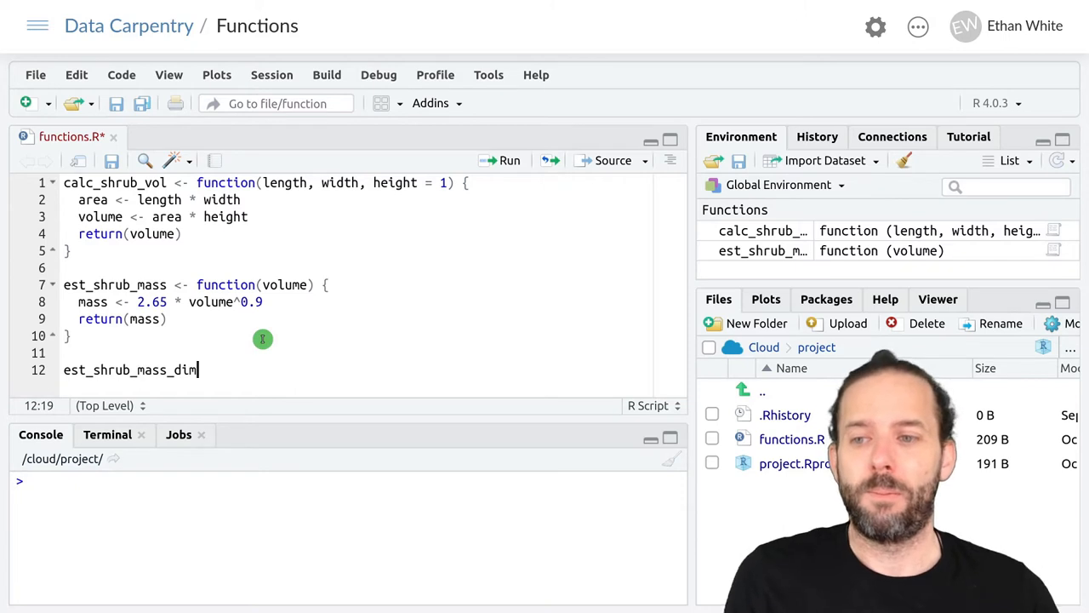
{"action": "type", "text": "<"}
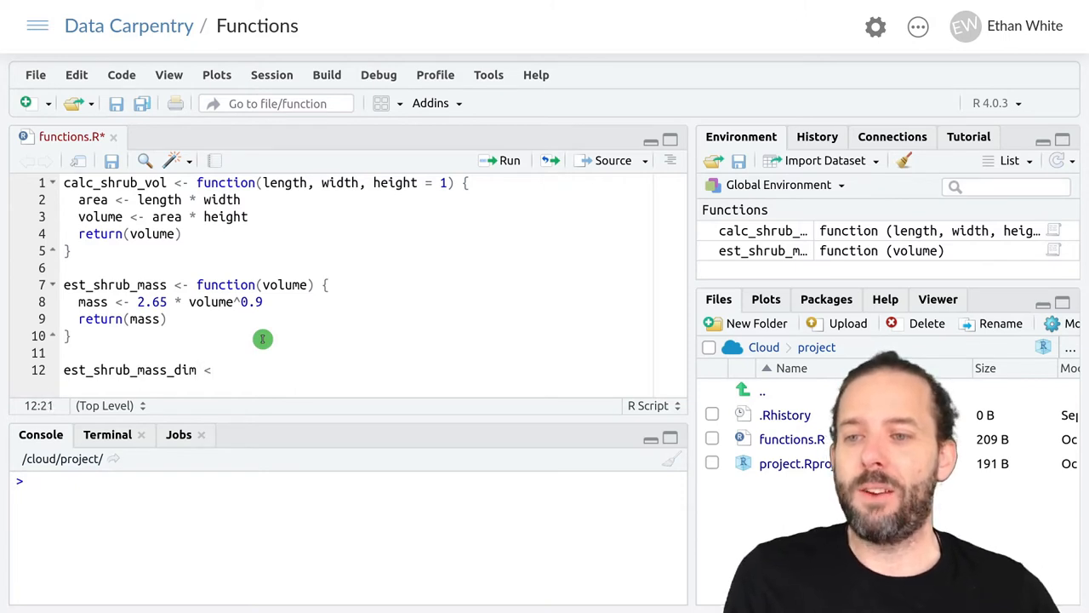
{"action": "type", "text": "fu"}
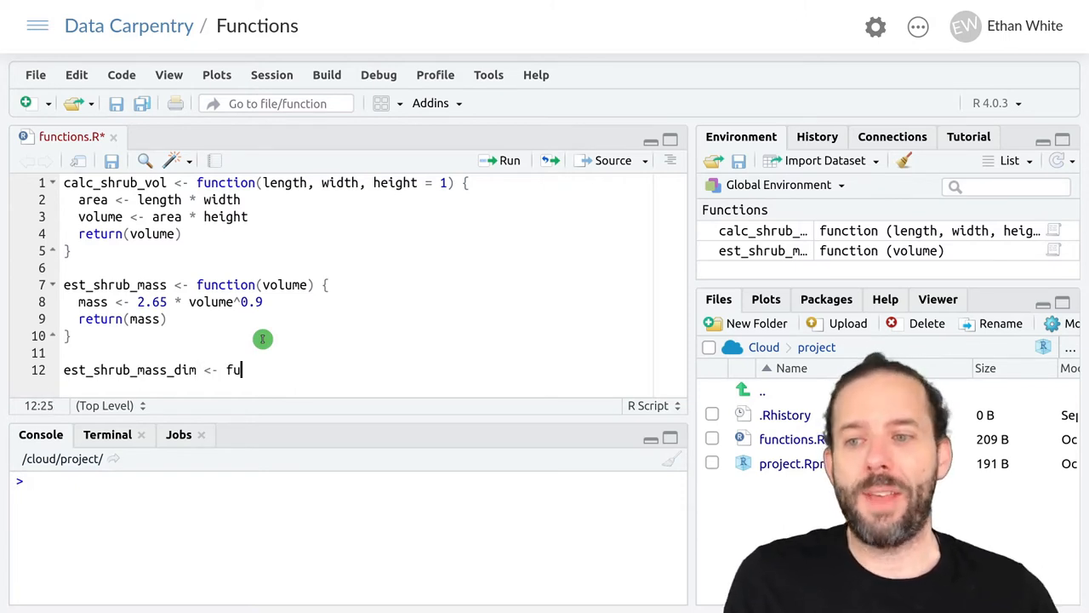
{"action": "type", "text": "nction"}
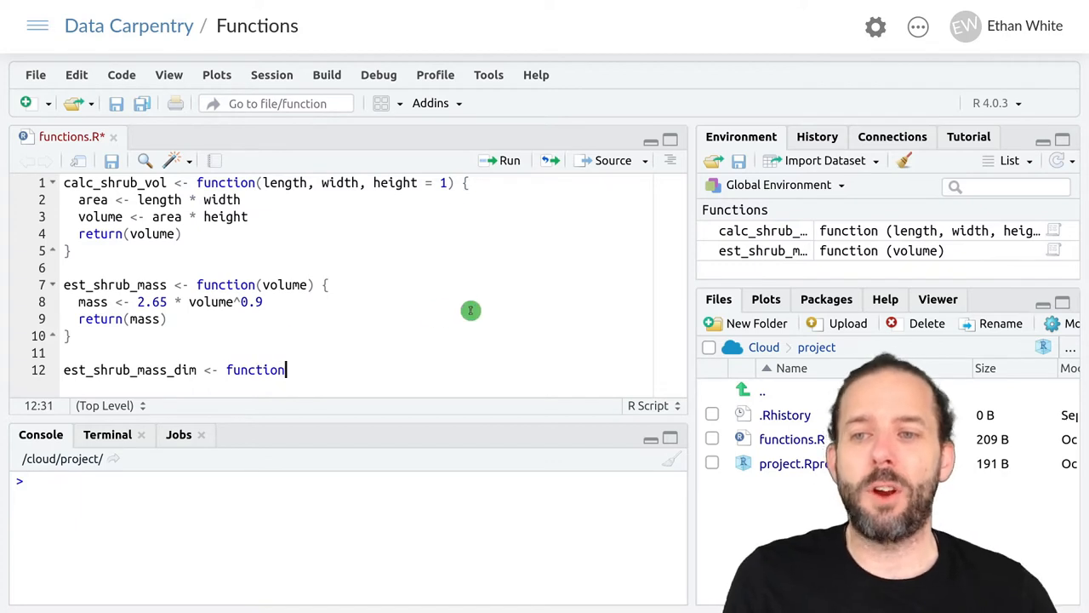
{"action": "type", "text": "()"}
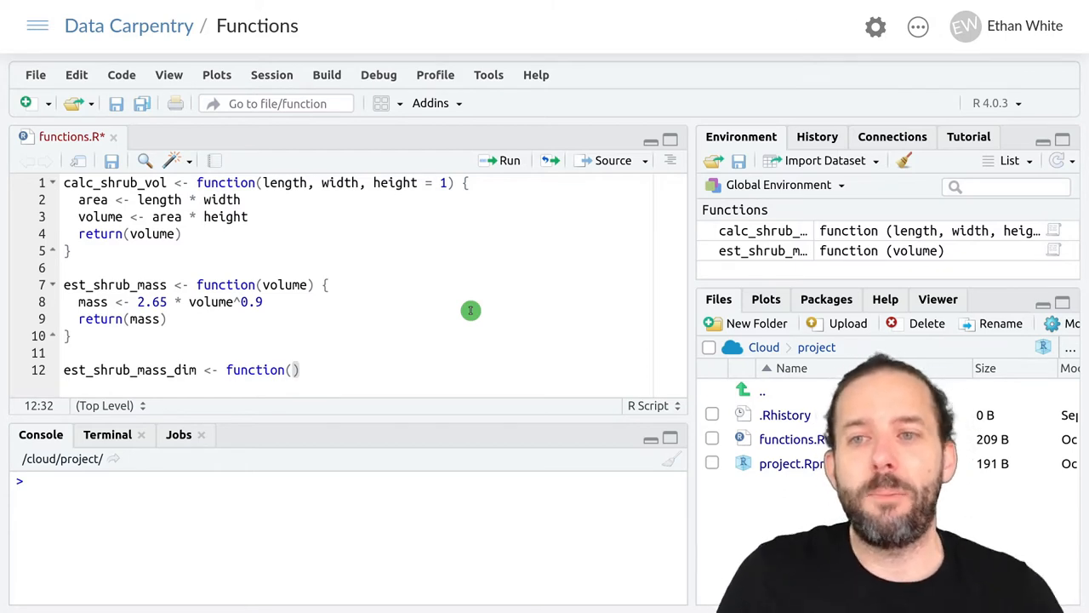
{"action": "mouse_move", "coordinate": [364, 189]}
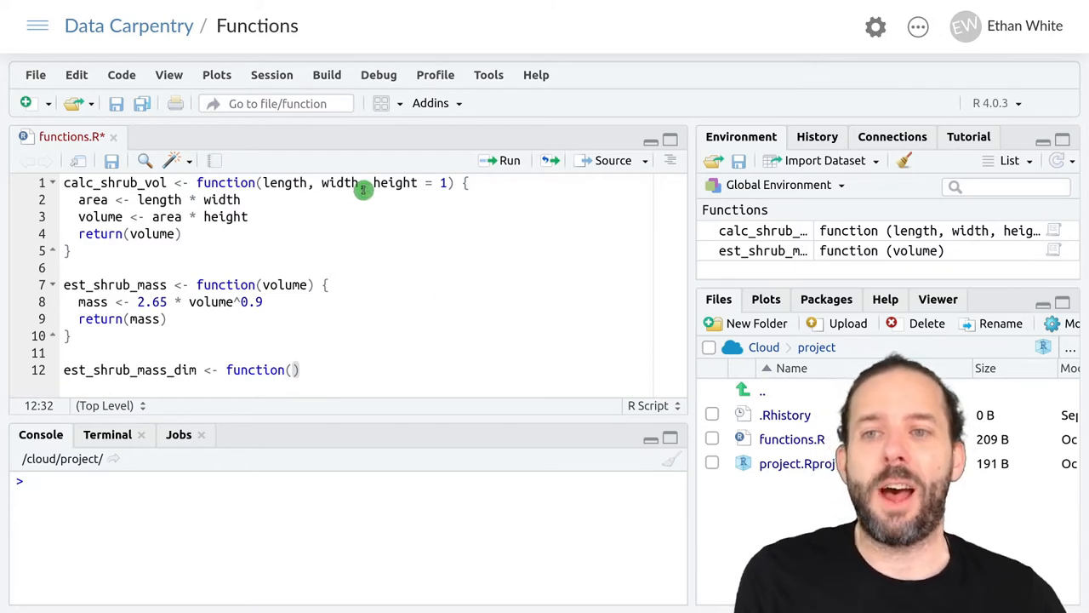
{"action": "mouse_move", "coordinate": [428, 321]}
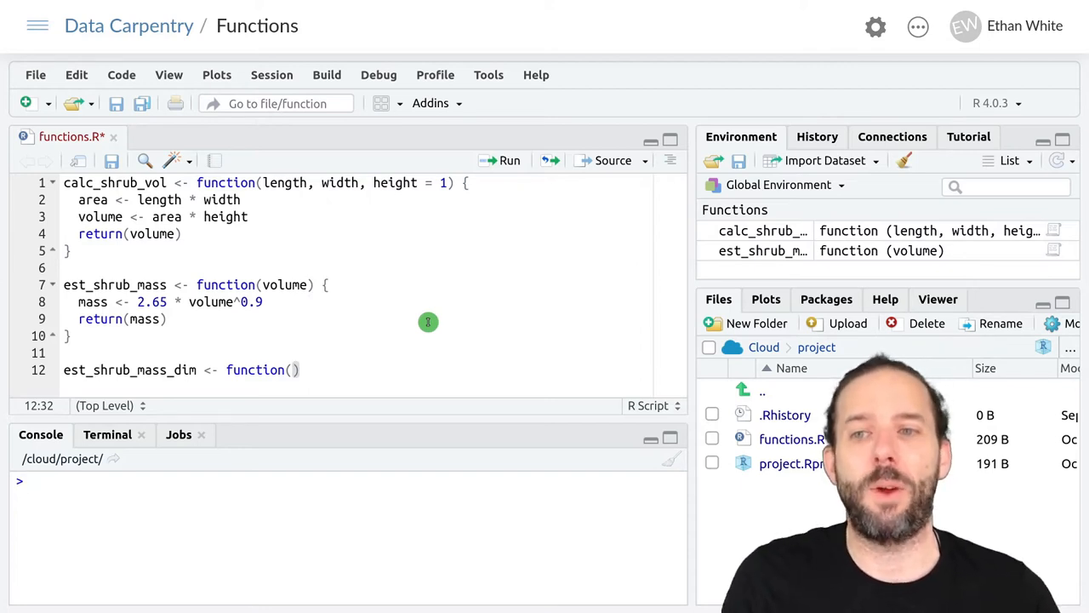
{"action": "type", "text": "length,"}
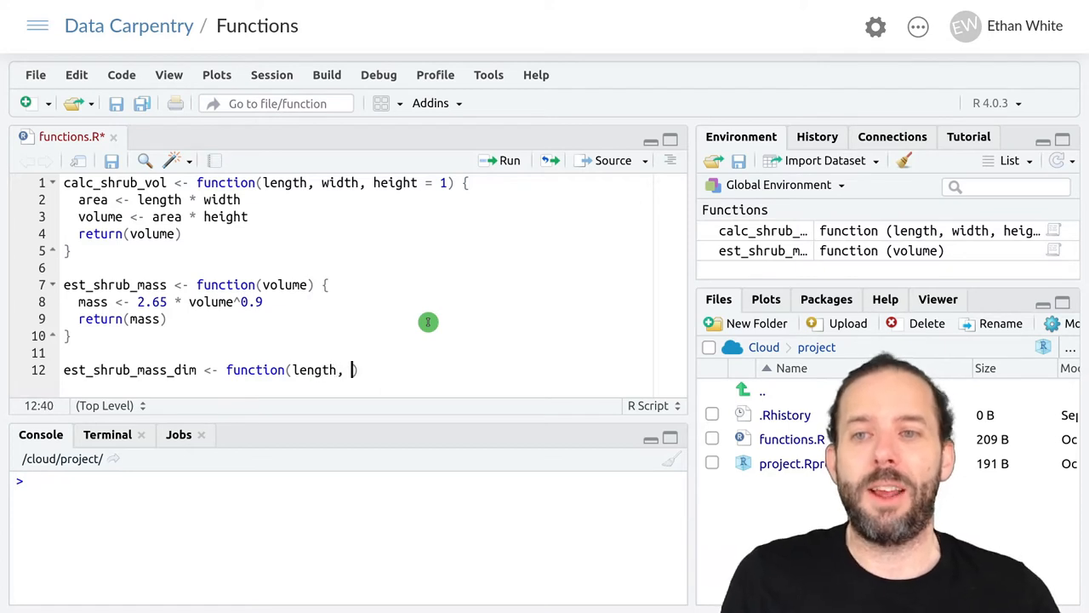
{"action": "type", "text": "width)"}
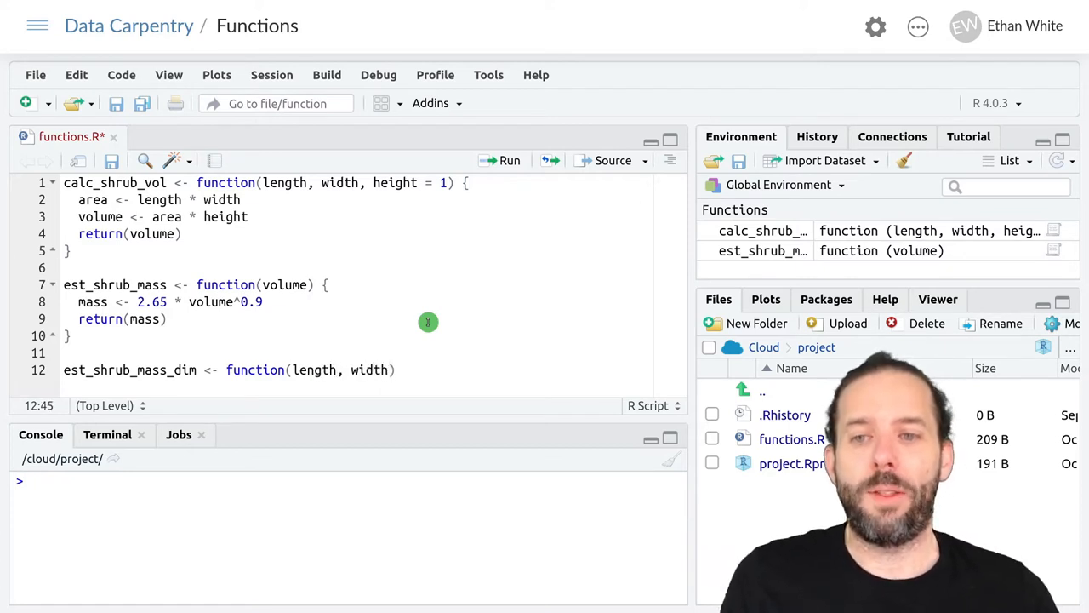
{"action": "type", "text": ","}
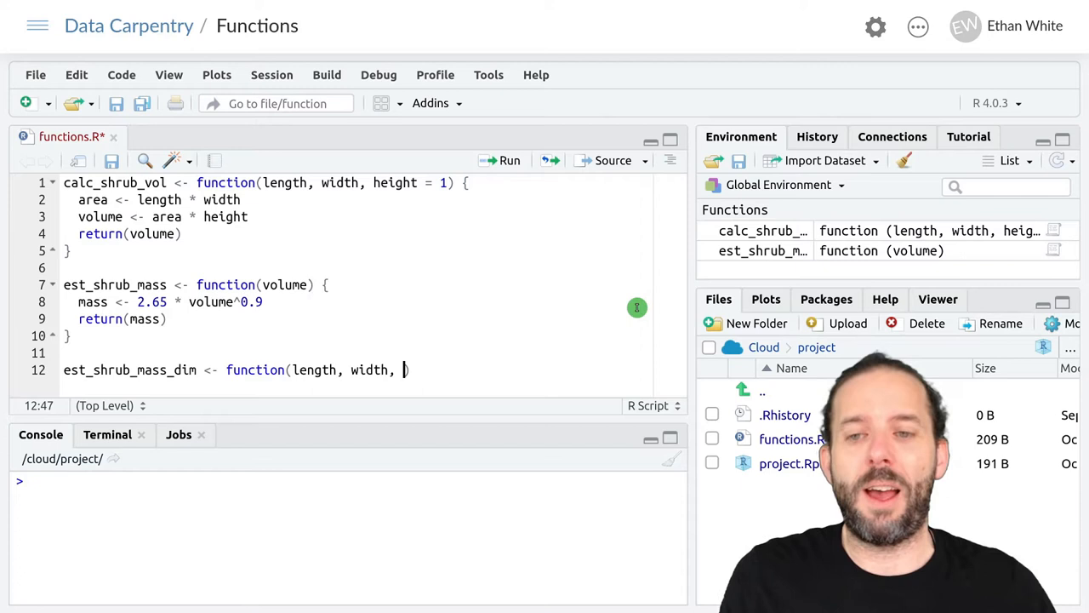
{"action": "type", "text": "height = 1"}
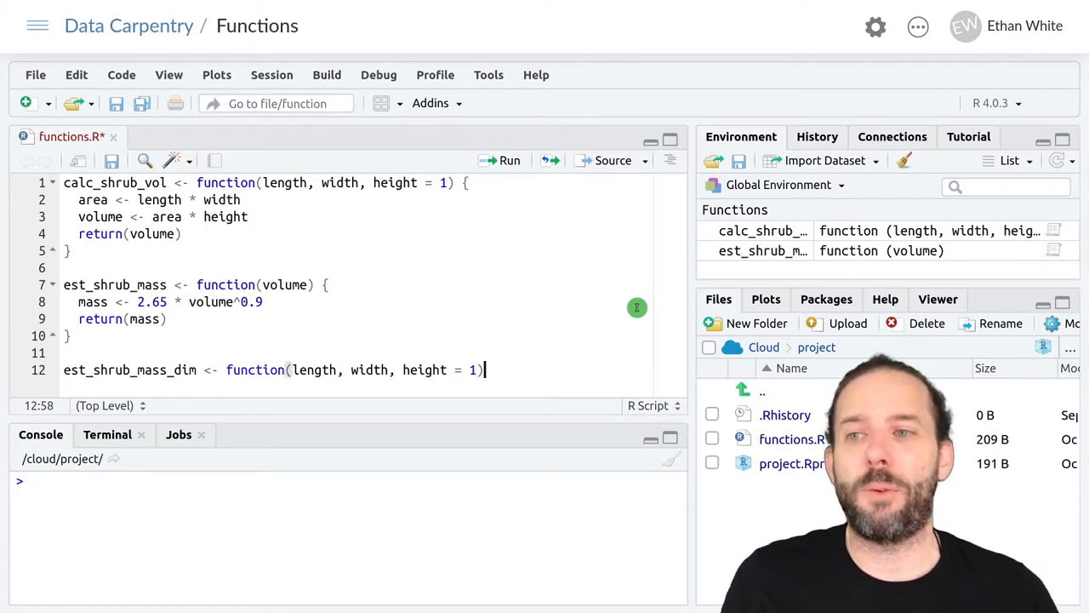
{"action": "type", "text": "{"}
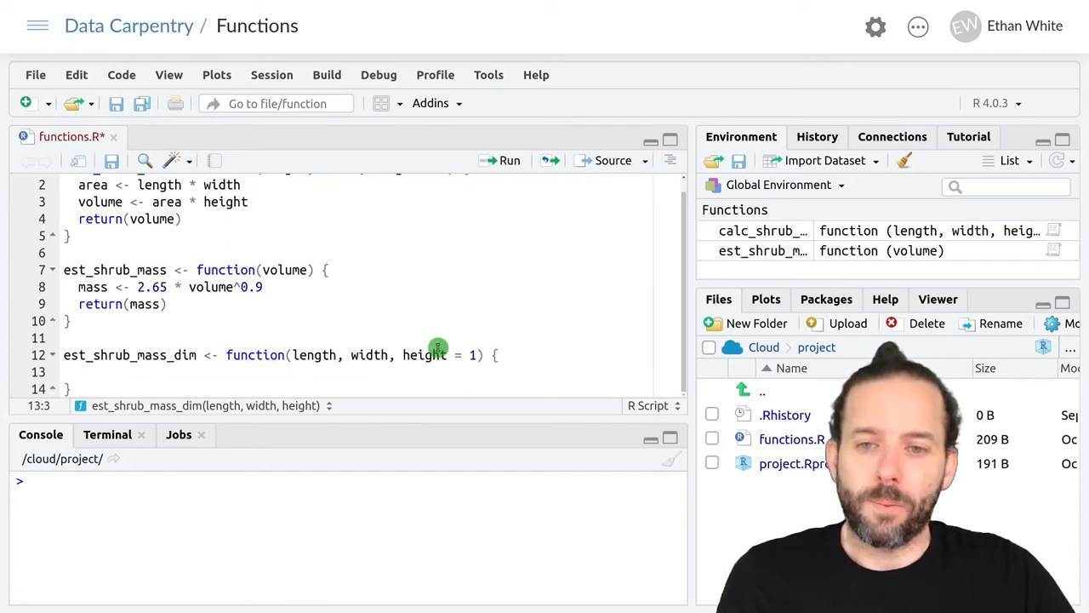
{"action": "mouse_move", "coordinate": [528, 324]}
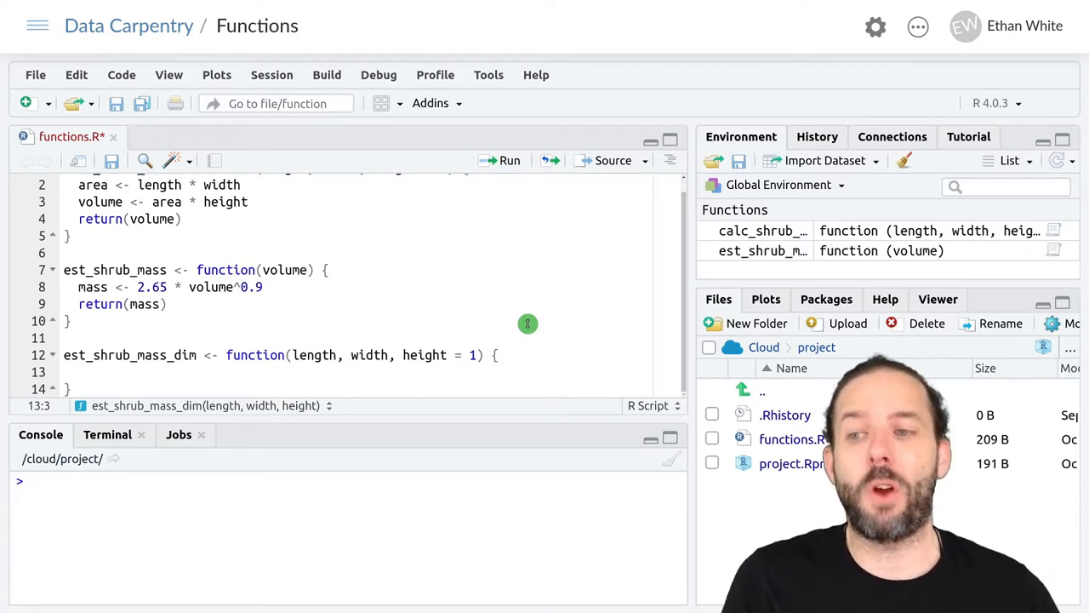
- Compute volume inside the function with calc_shrub_vol(length, width, height)
{"action": "type", "text": "volume <-"}
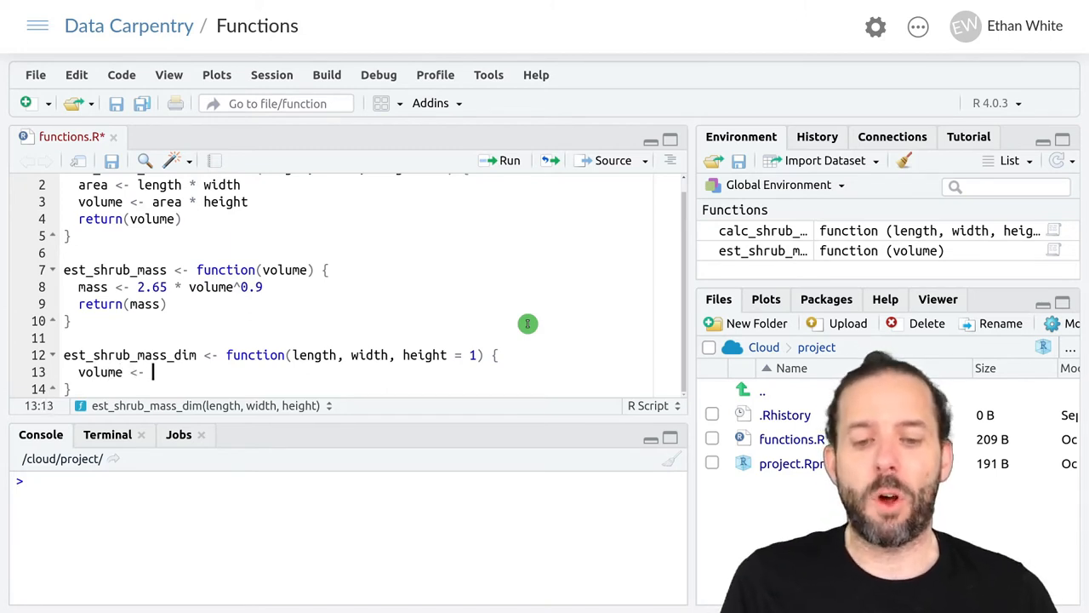
{"action": "type", "text": "calc_shrub_vol"}
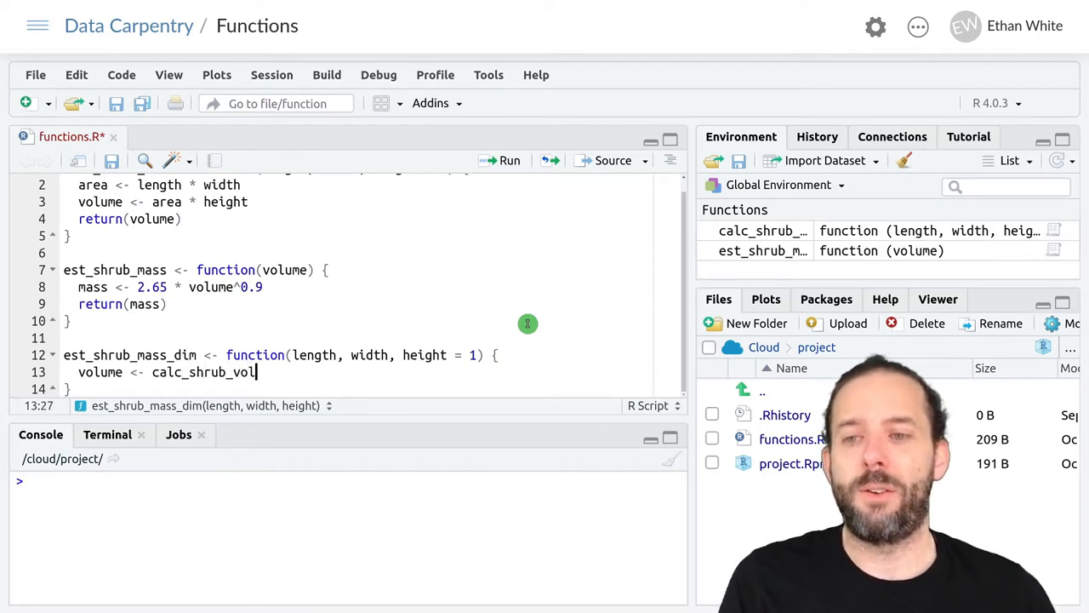
{"action": "type", "text": "(length"}
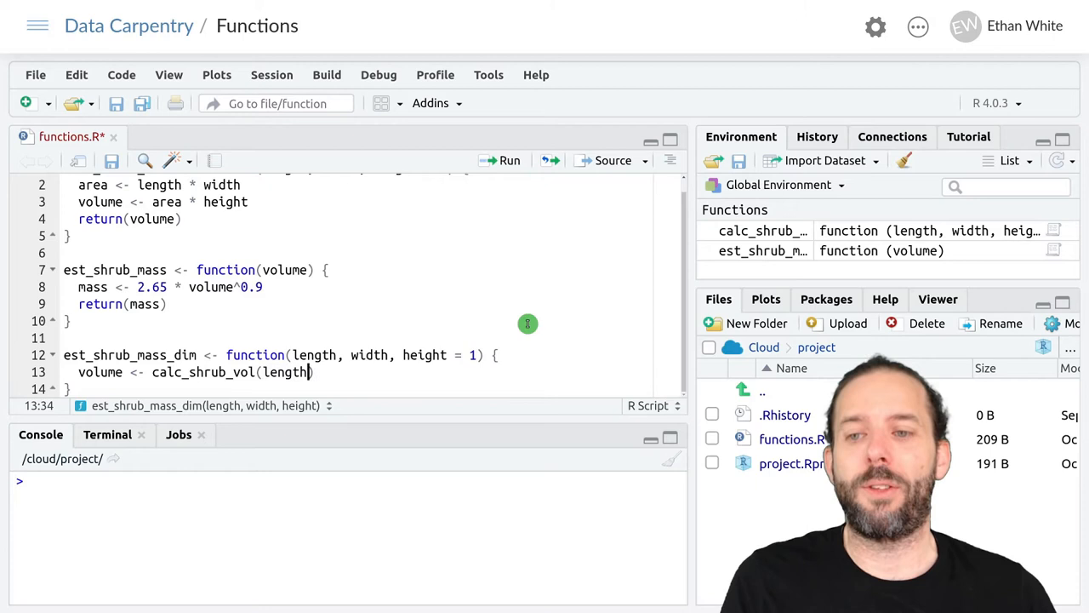
{"action": "type", "text": ", wdi"}
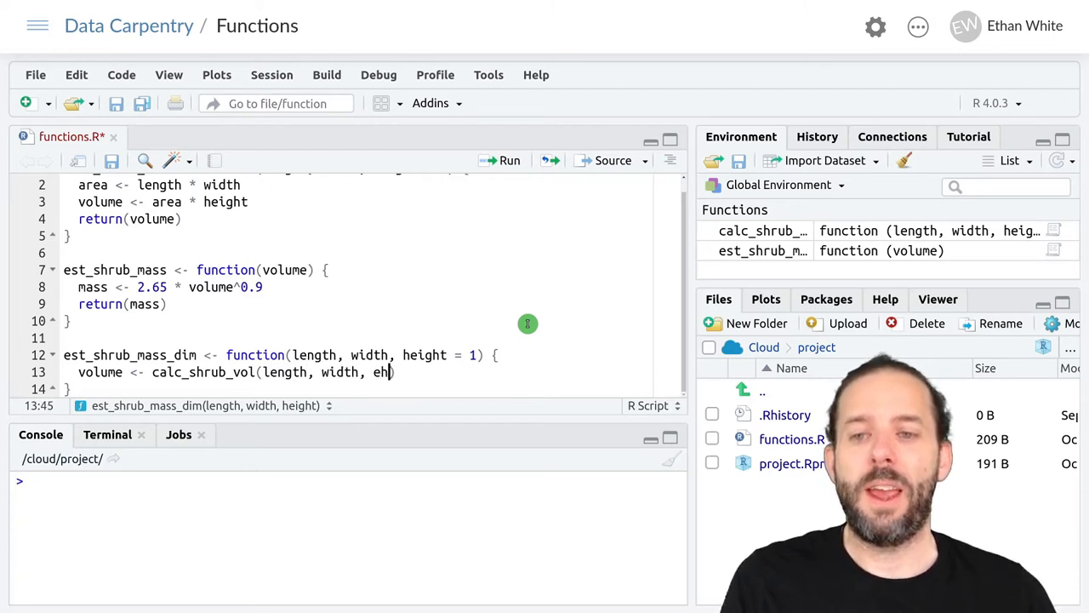
{"action": "type", "text": "ight)"}
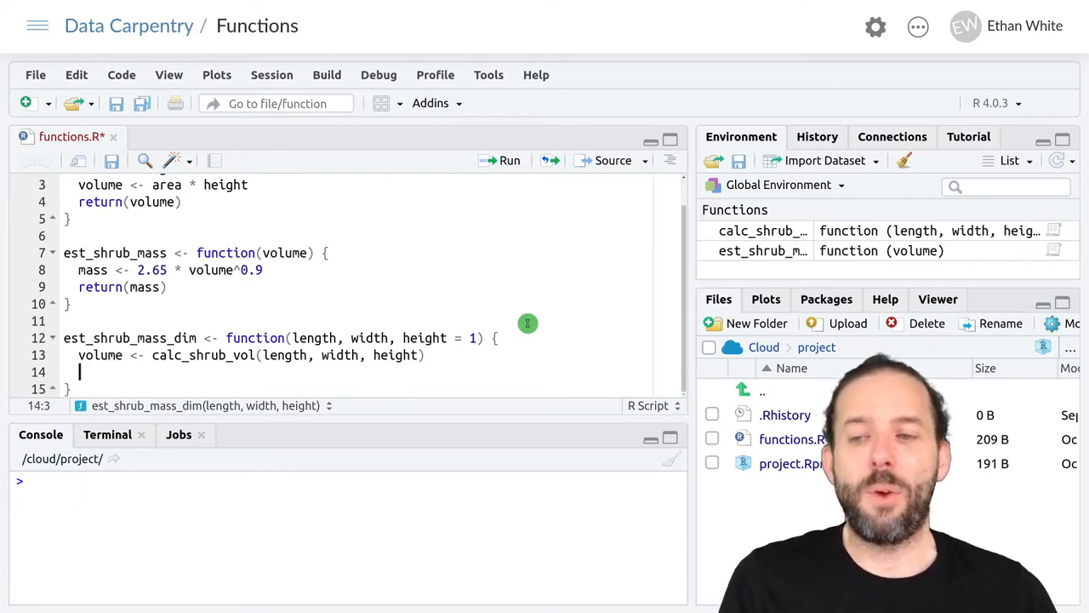
- Add mass <- est_shrub_mass(volume) and return(mass) as the last lines
{"action": "type", "text": "mass <-"}
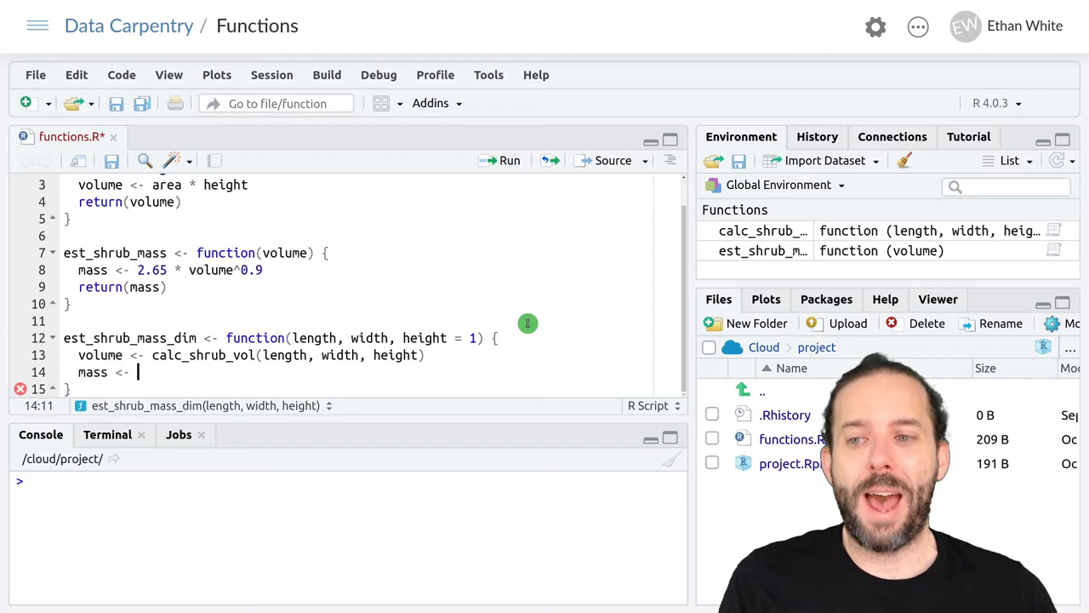
{"action": "type", "text": "est_sh"}
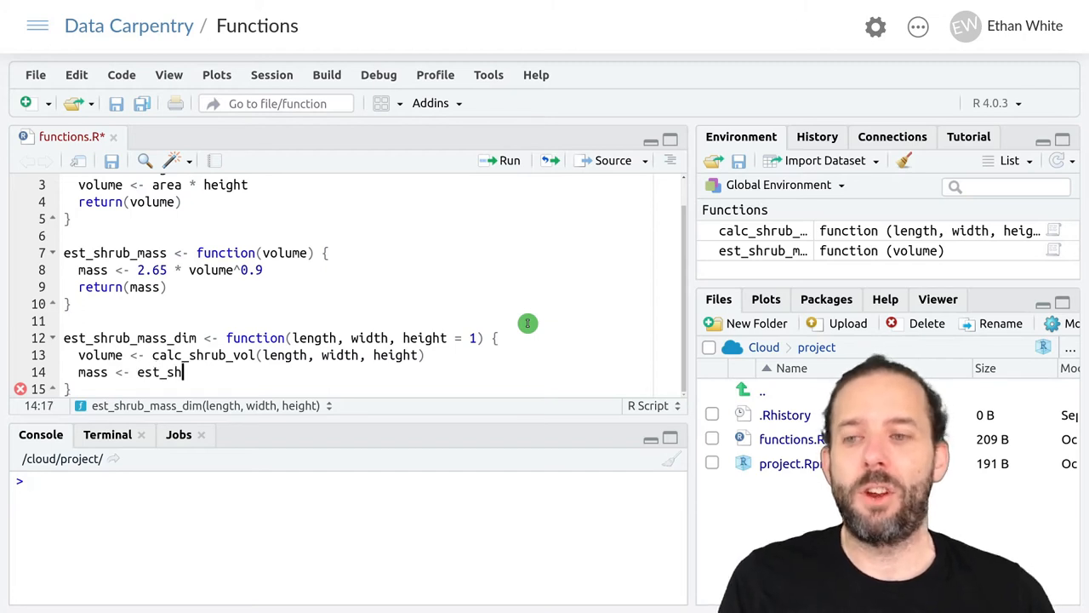
{"action": "type", "text": "rub_mass"}
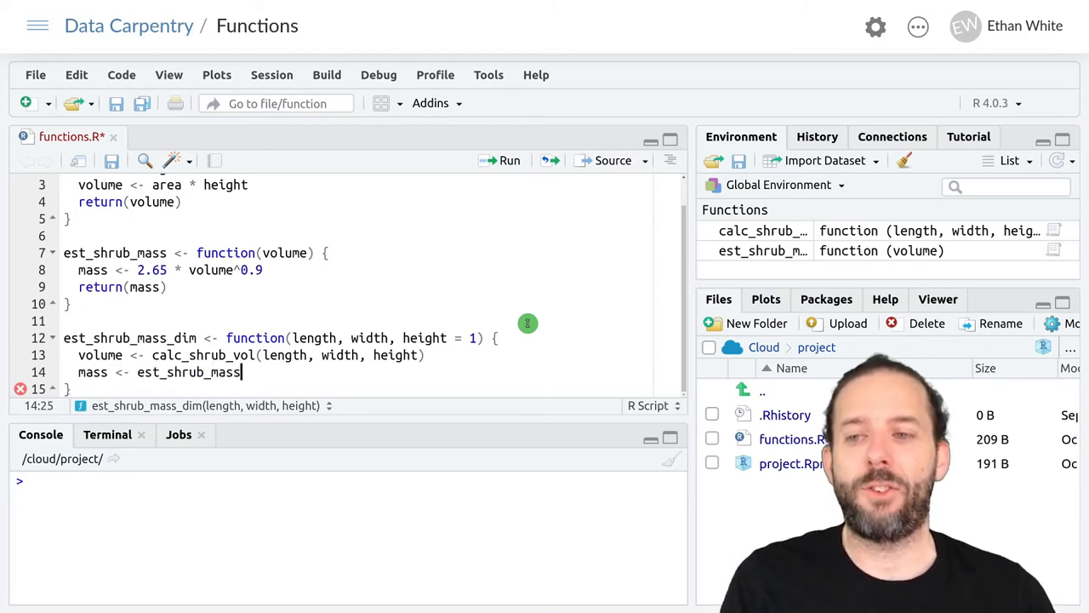
{"action": "type", "text": "()"}
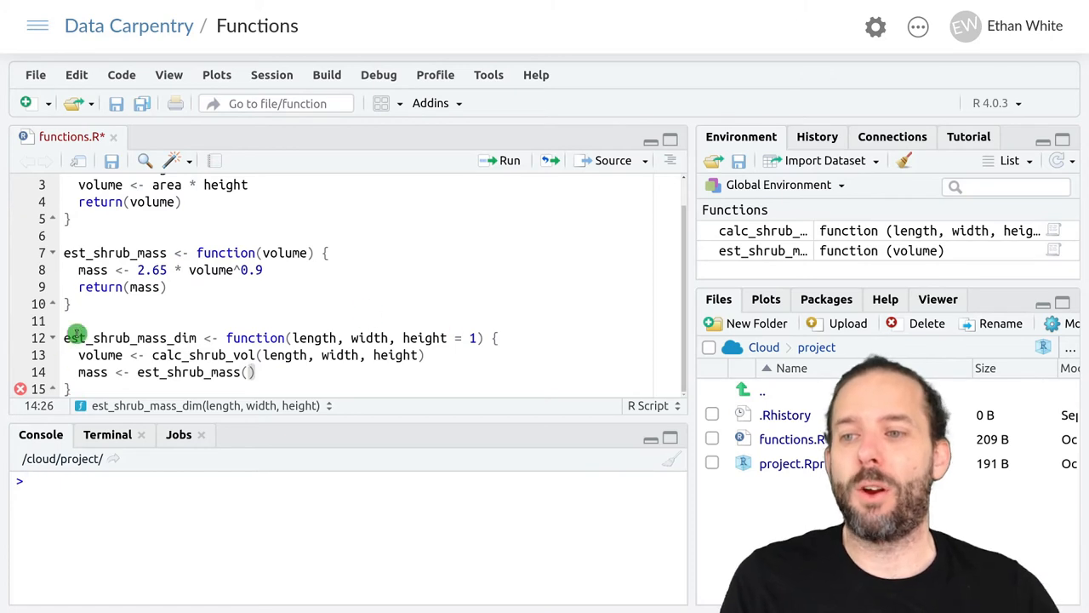
{"action": "type", "text": "vo"}
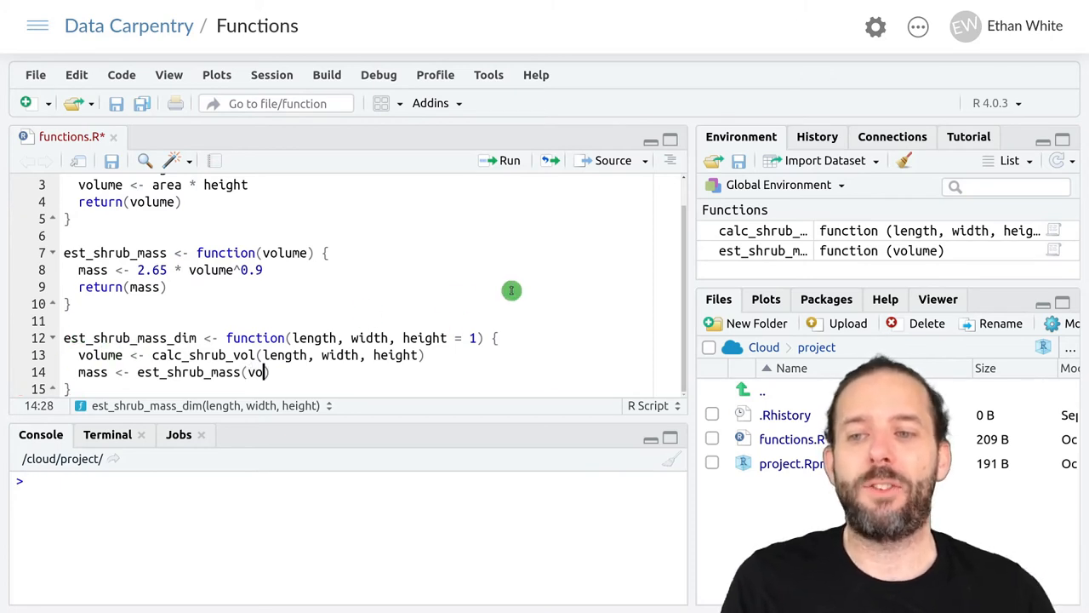
{"action": "type", "text": "lume"}
{"action": "type", "text": "retur"}
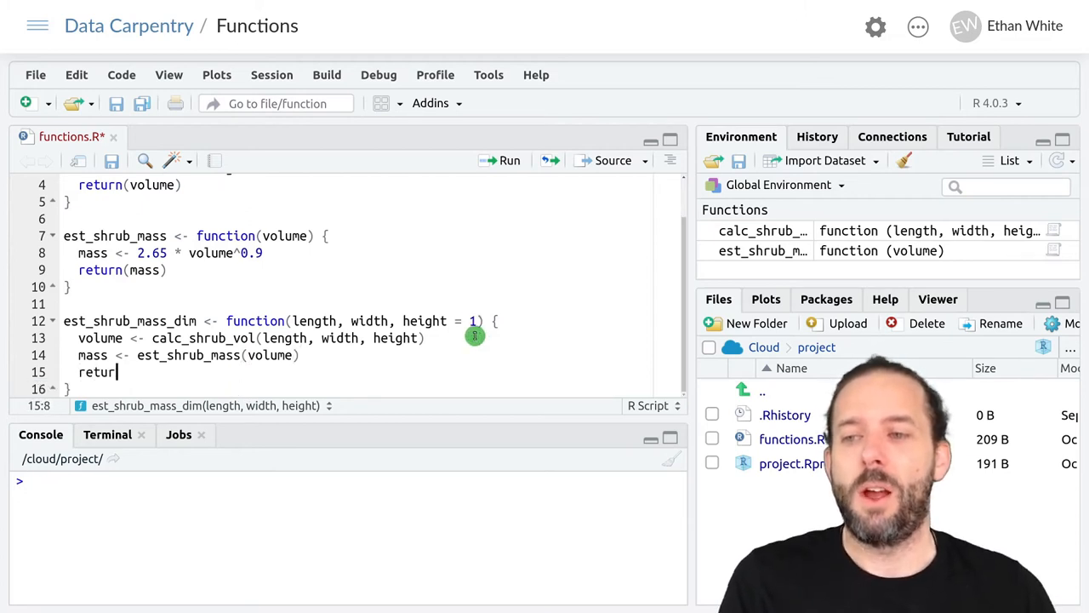
{"action": "type", "text": "("}
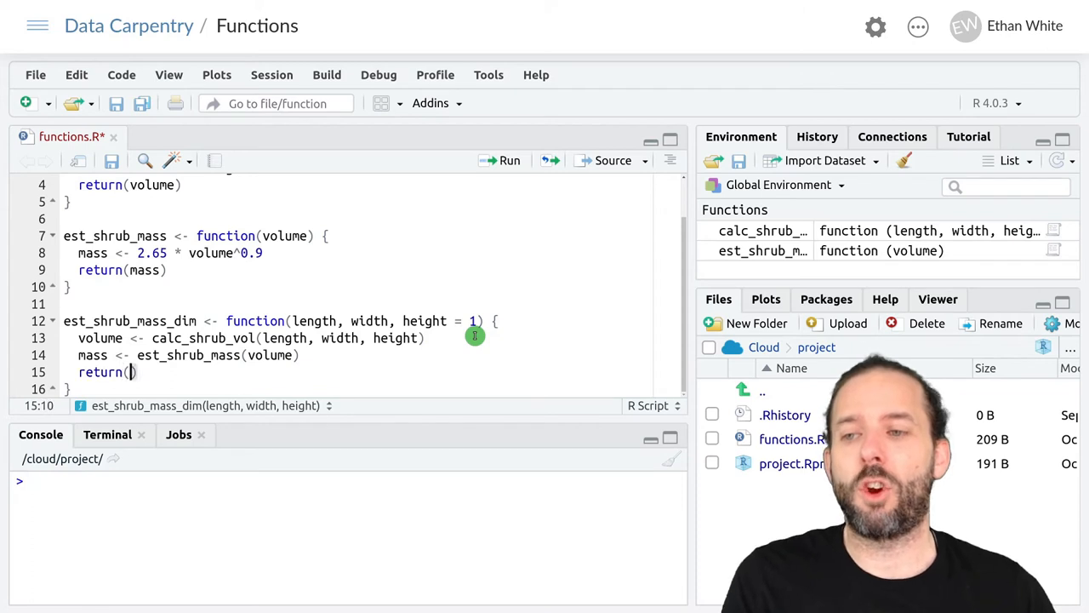
{"action": "type", "text": "mass"}
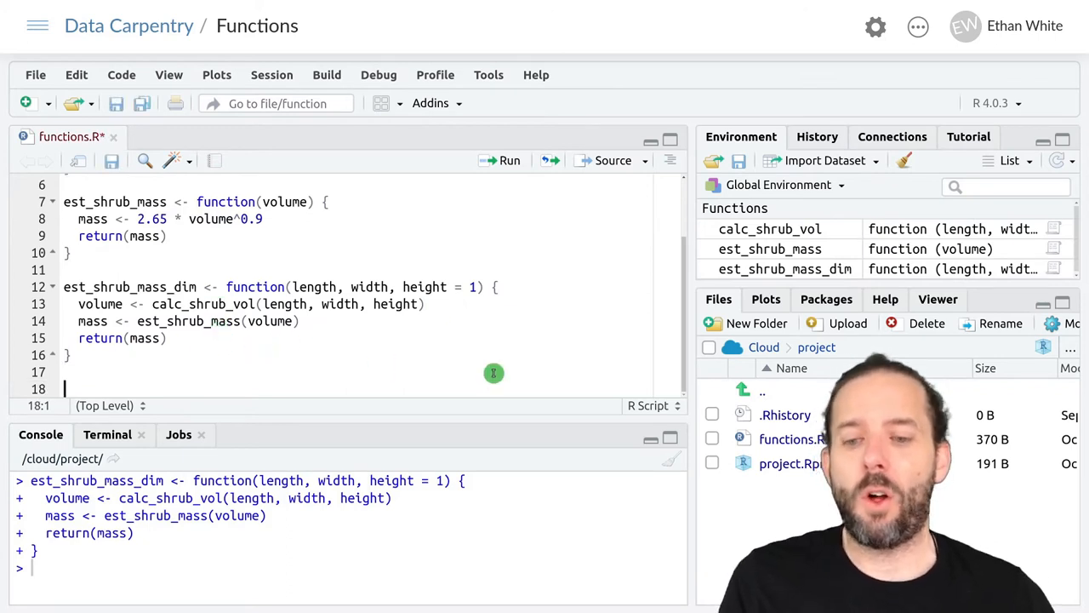
- Type the test call est_shrub_mass_dim(0.8, 1.6, height = 2.0) on line 18
{"action": "type", "text": "est_sh"}
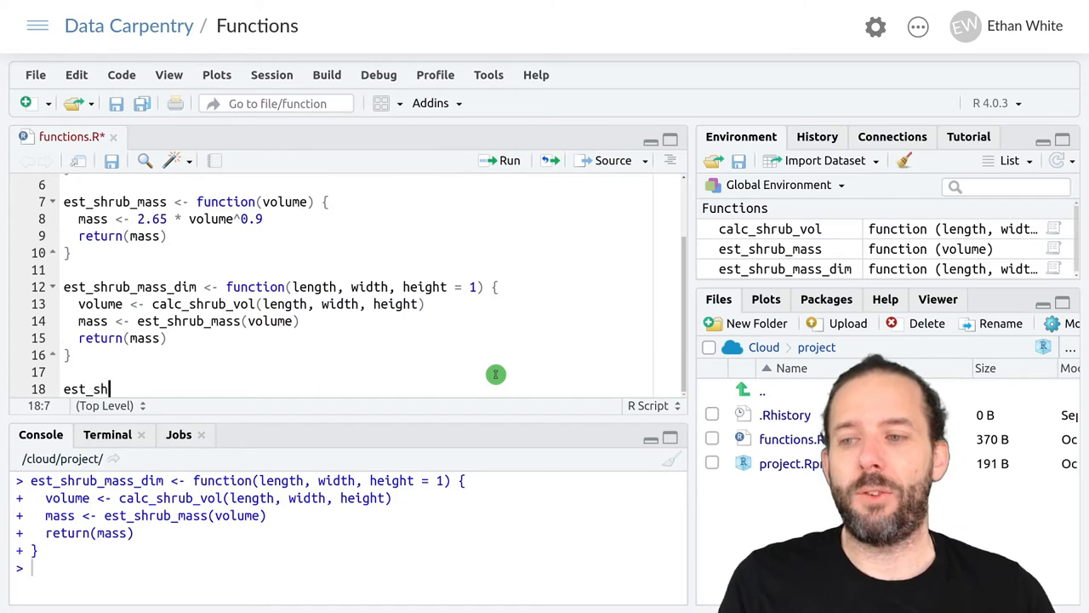
{"action": "type", "text": "rub_ma"}
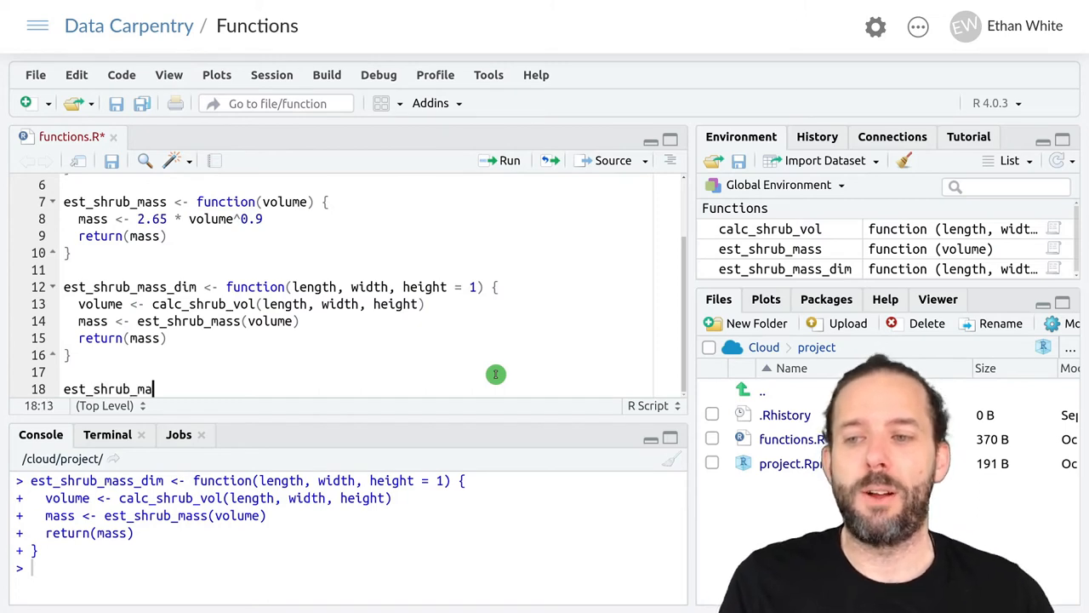
{"action": "type", "text": "ss_dim"}
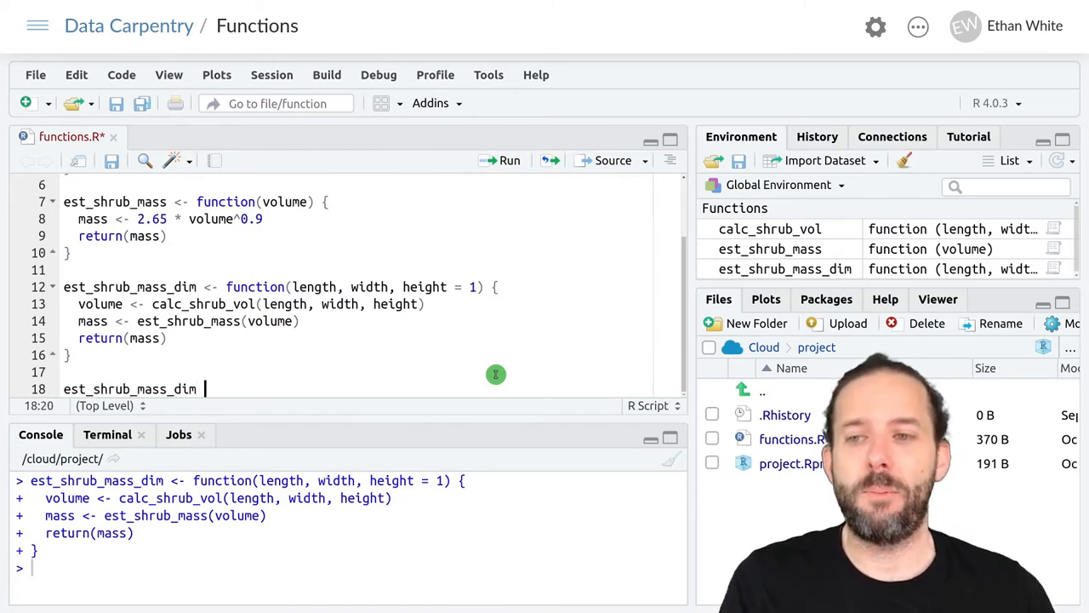
{"action": "type", "text": "<-"}
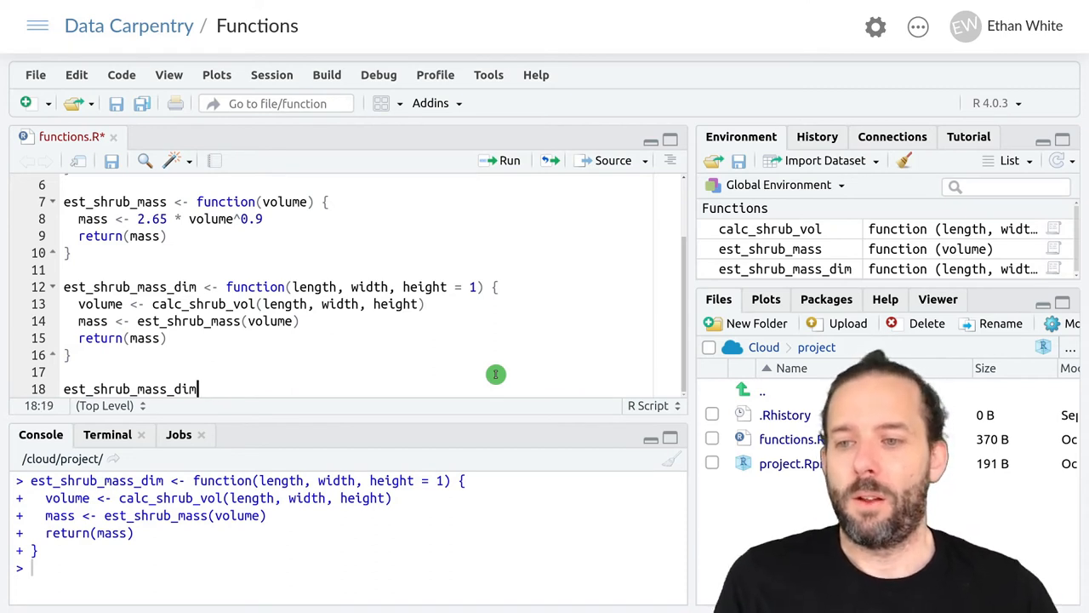
{"action": "type", "text": "(0)"}
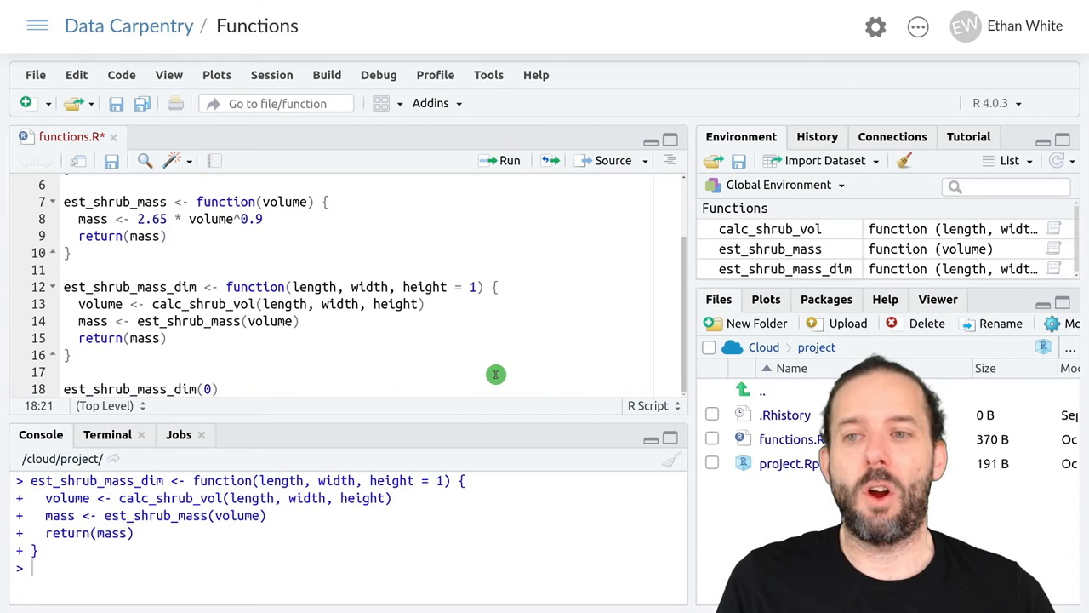
{"action": "type", "text": ".8, 1.6,"}
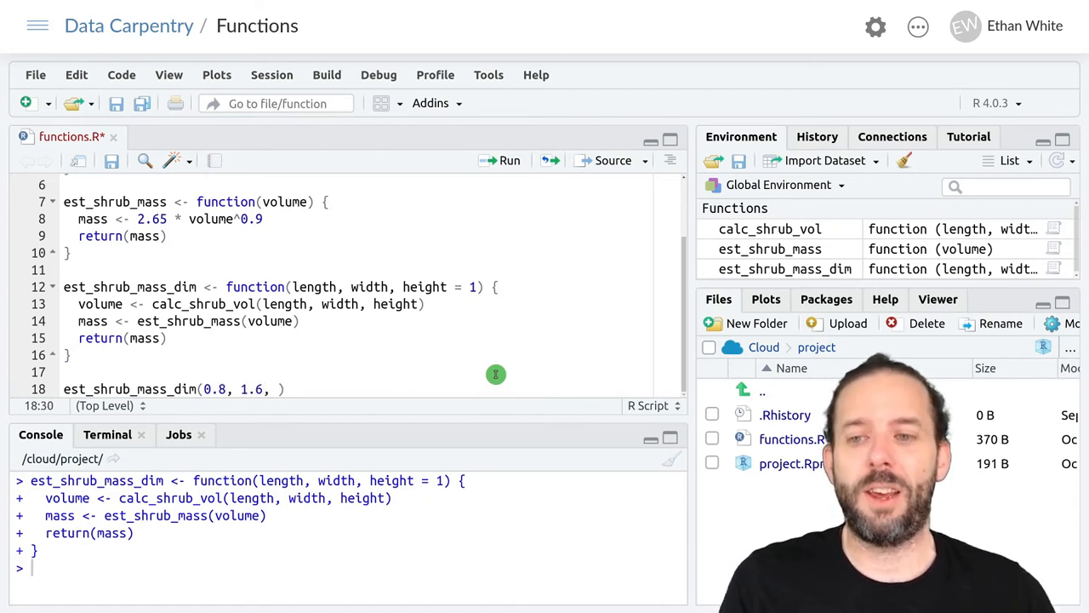
{"action": "type", "text": "height = 2"}
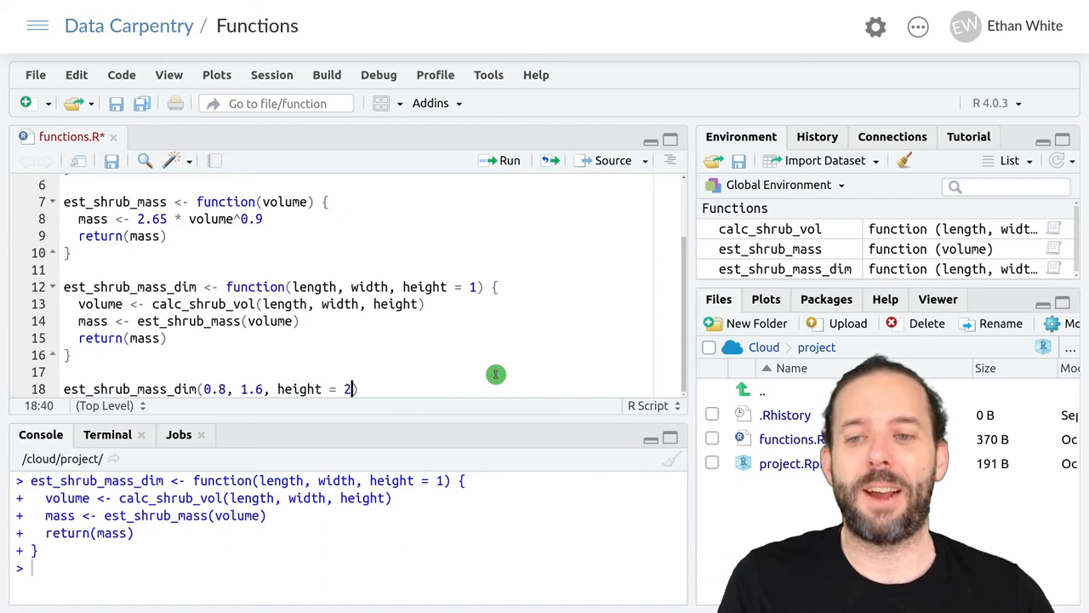
{"action": "type", "text": ".0"}
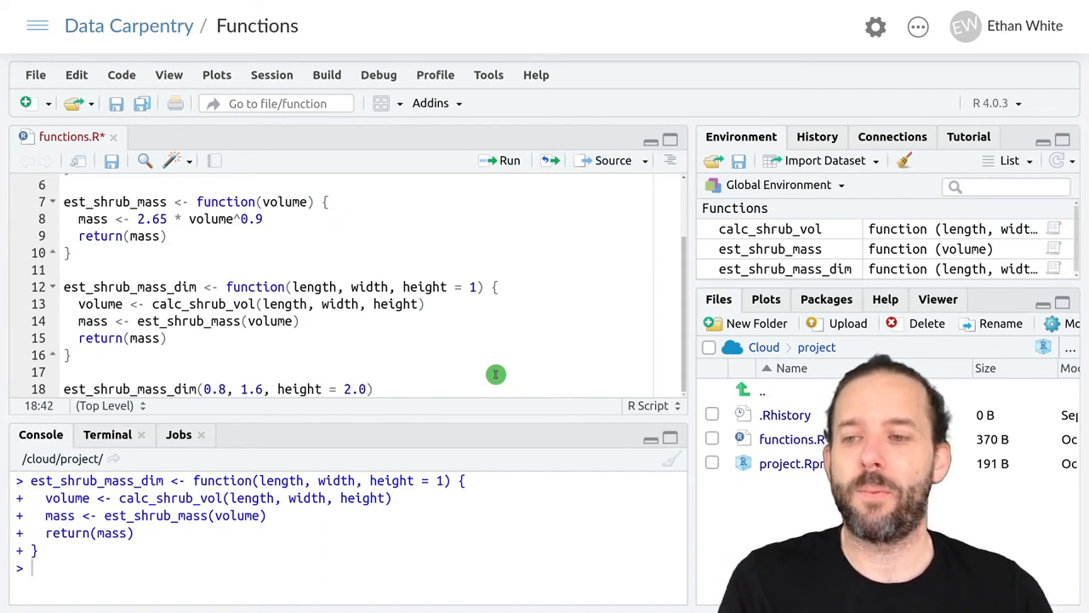
{"action": "left_click", "coordinate": [510, 160]}
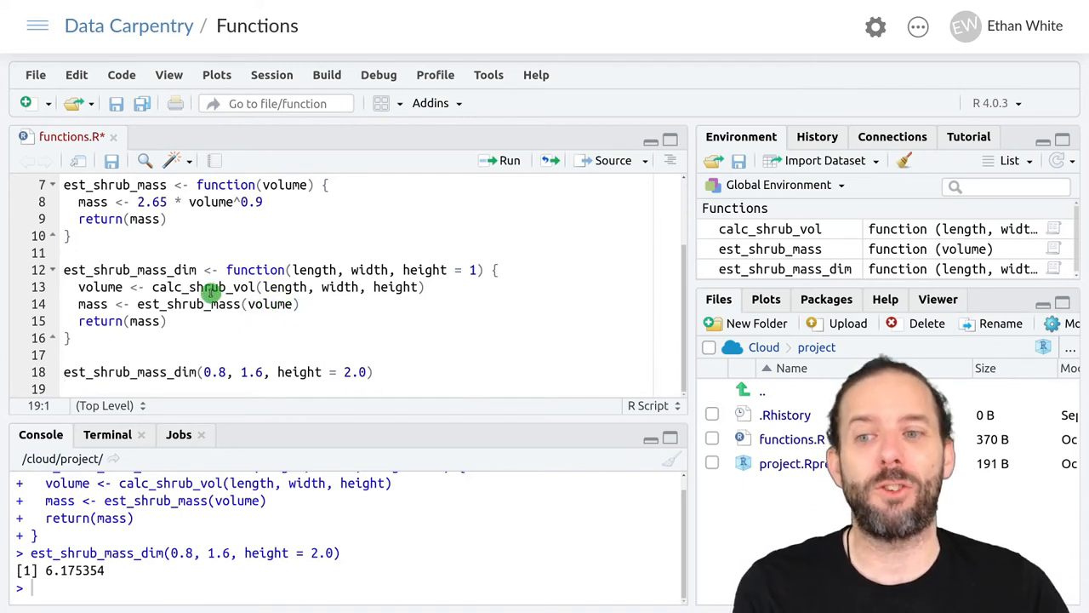
{"action": "mouse_move", "coordinate": [264, 287]}
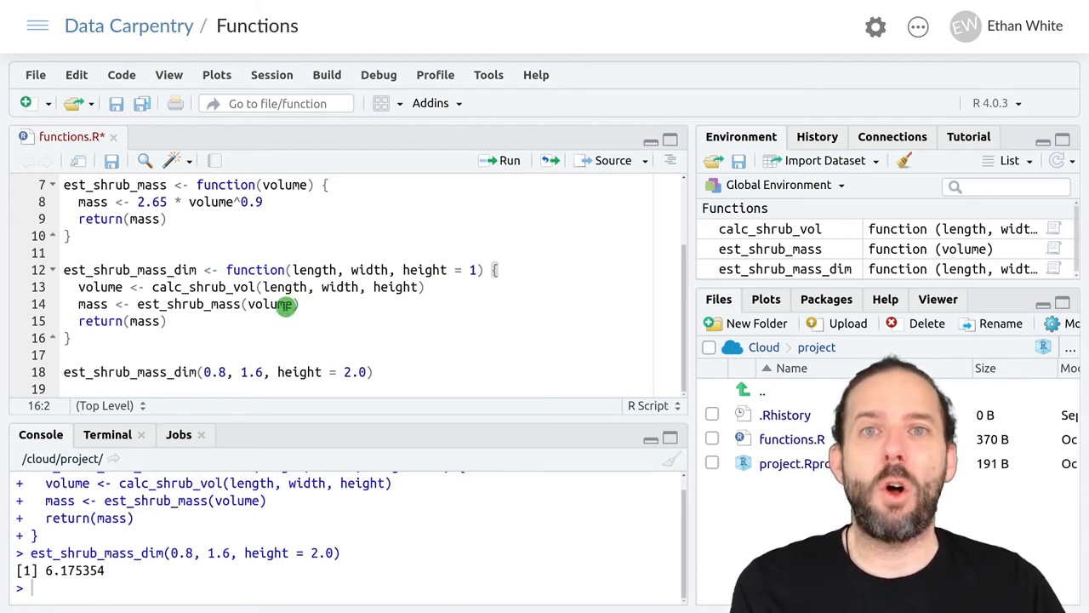
{"action": "mouse_move", "coordinate": [272, 304]}
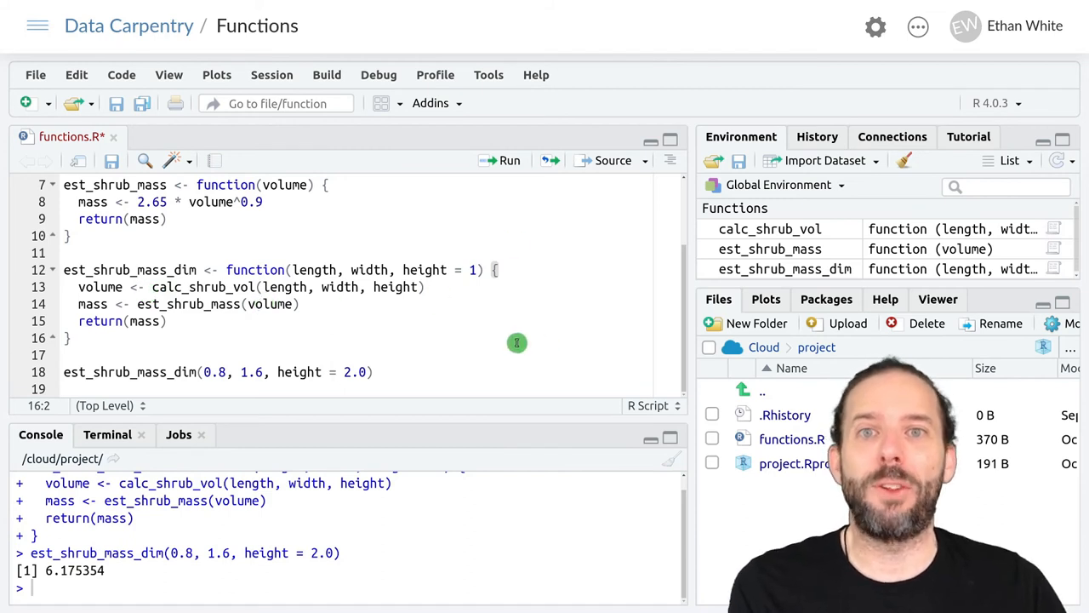
{"action": "mouse_move", "coordinate": [318, 308]}
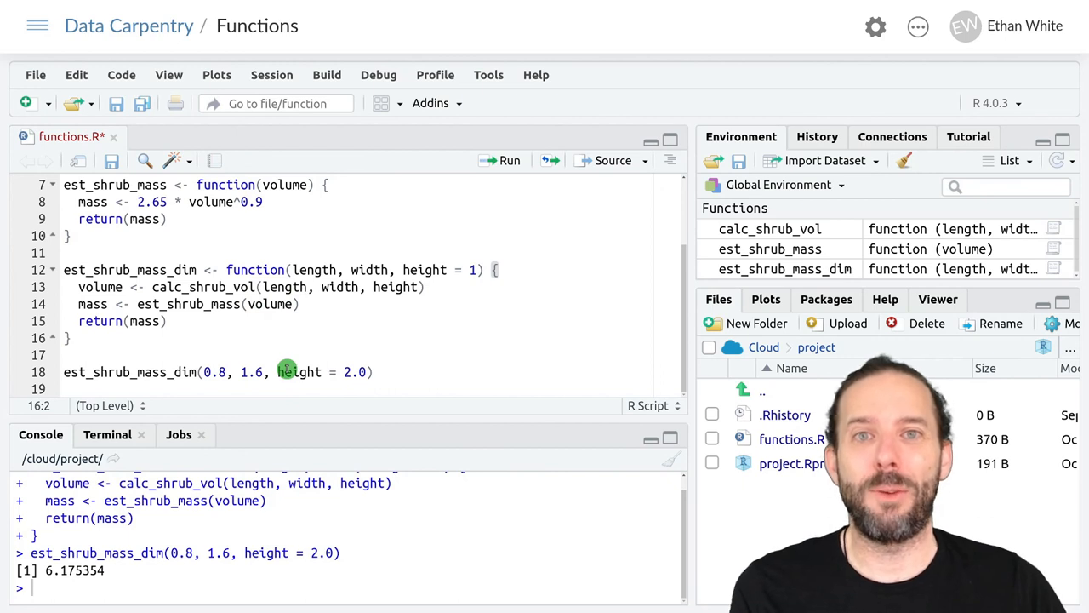
{"action": "mouse_move", "coordinate": [302, 372]}
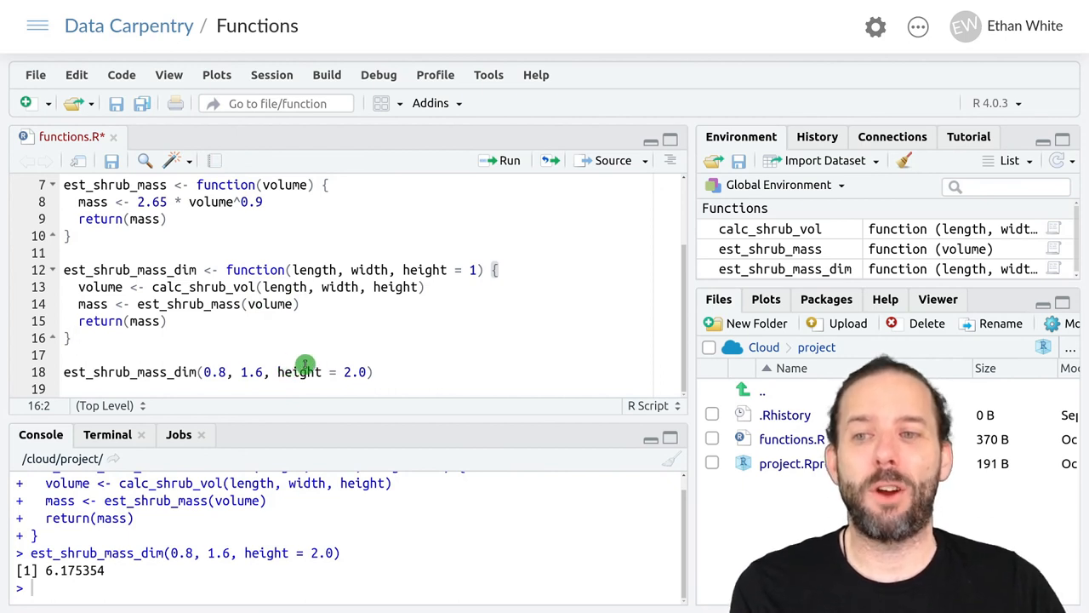
{"action": "mouse_move", "coordinate": [329, 307]}
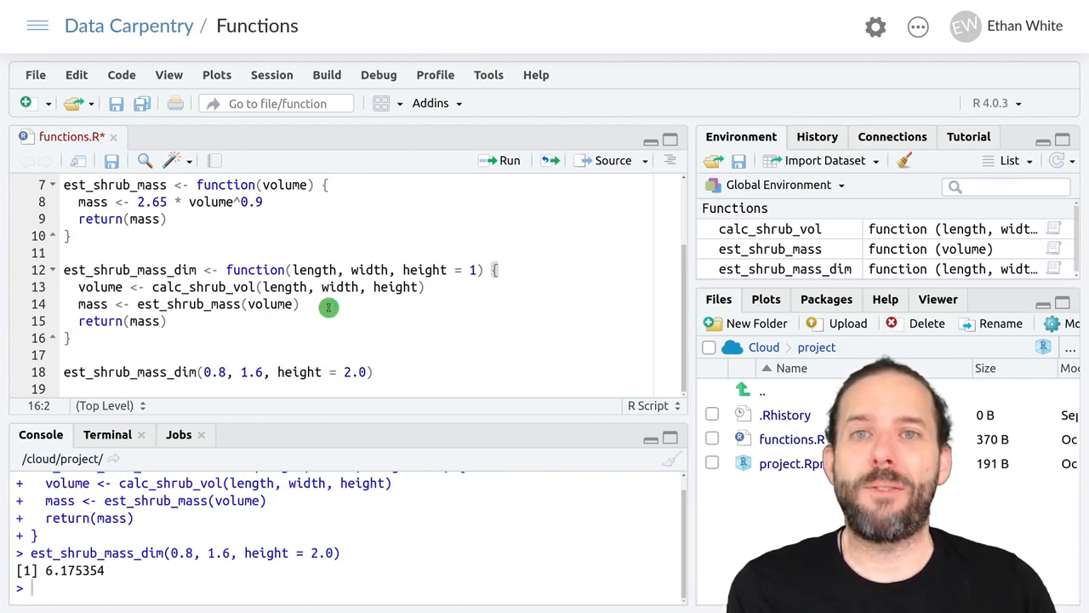